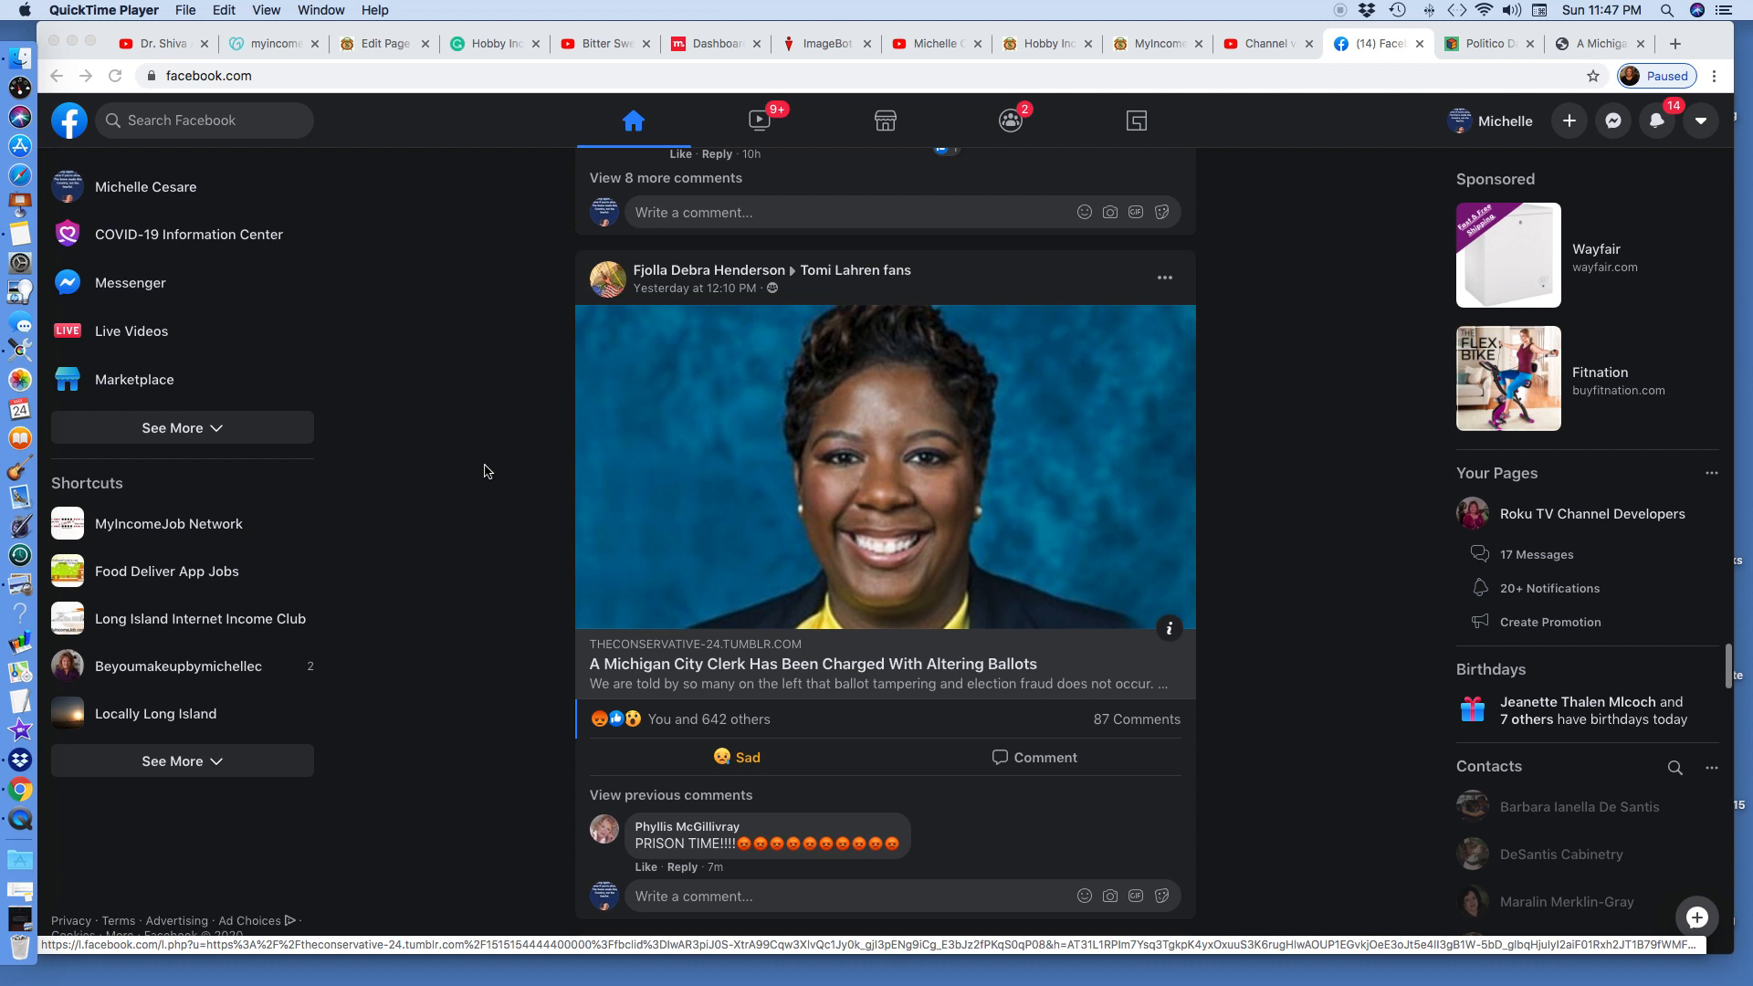
Follow the clerk article link to theconservative-24 Tumblr blog, which returns Not Found
scroll(down, 3)
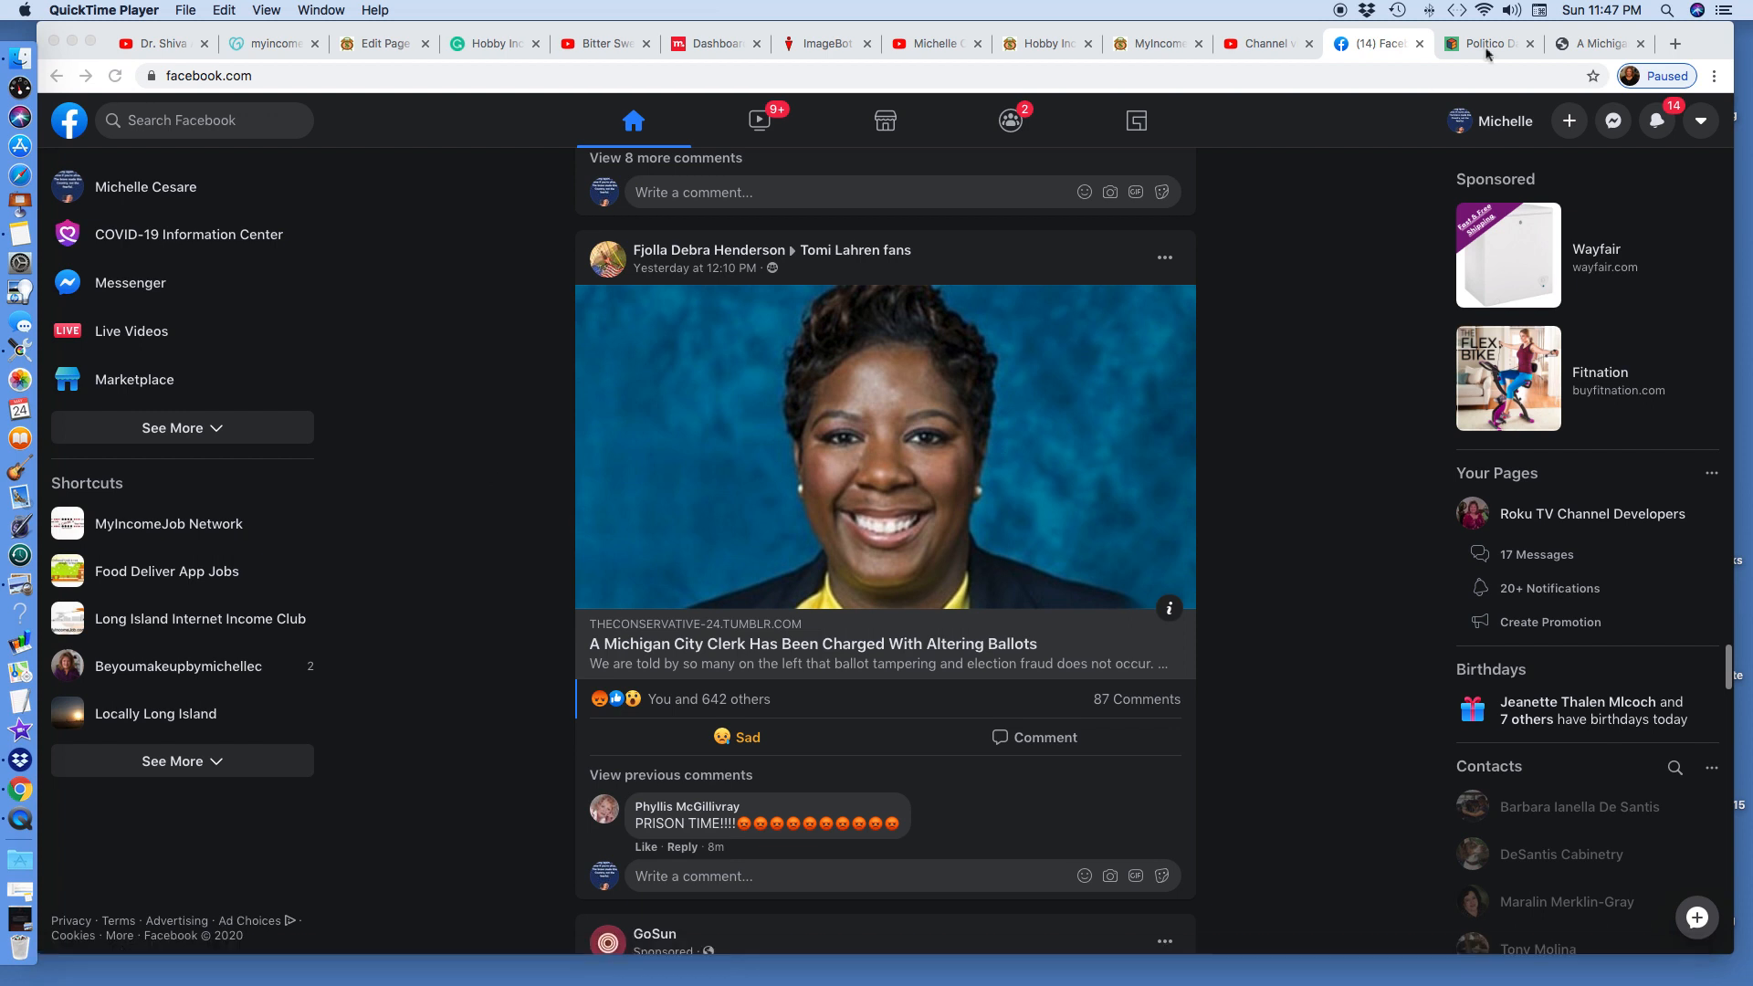
mouse_move(1320, 110)
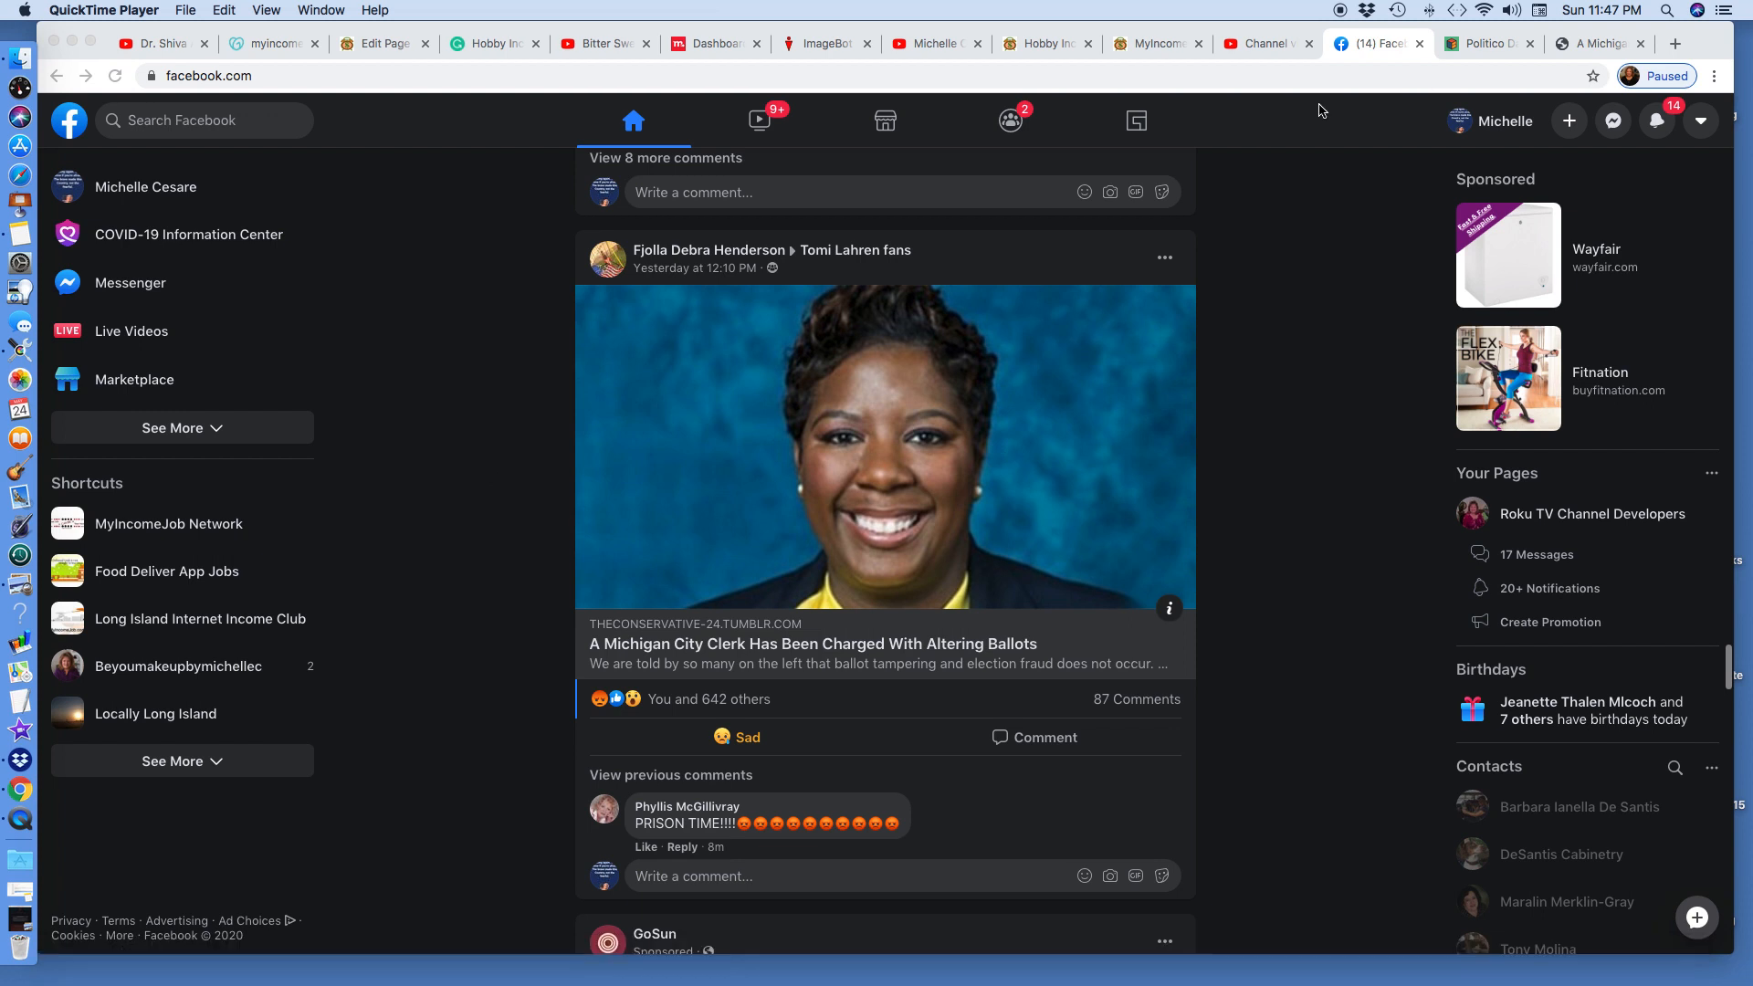
click(1481, 44)
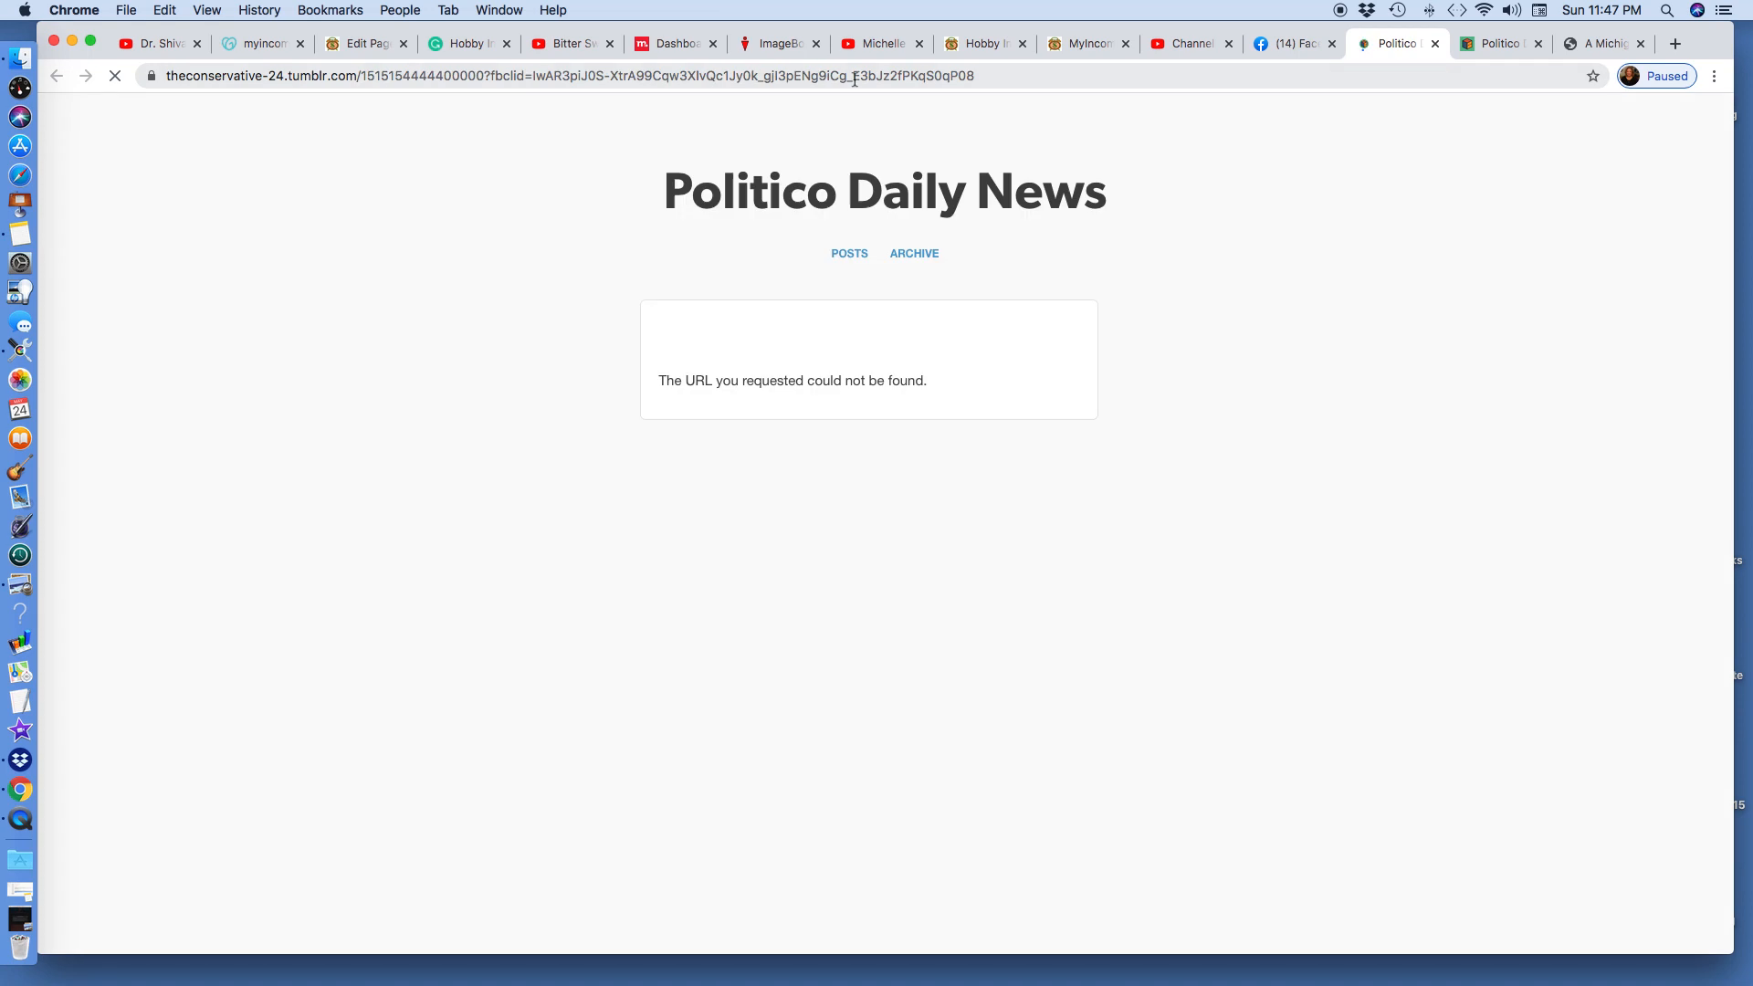
click(113, 77)
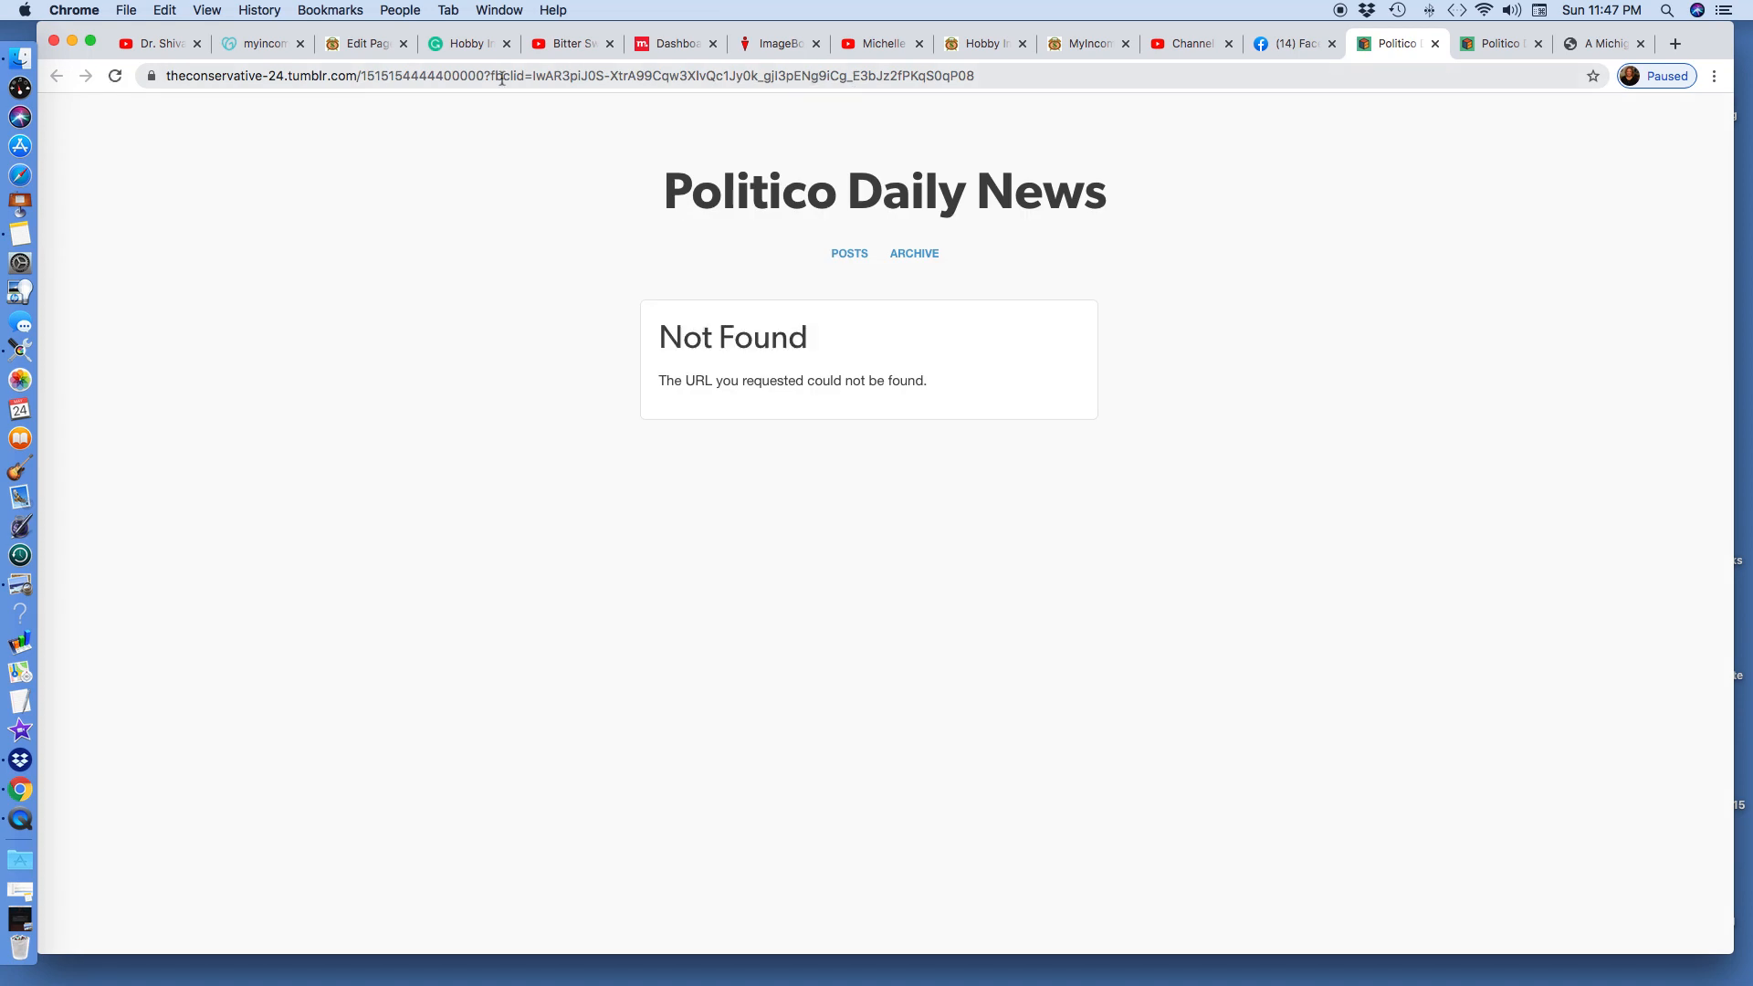
Strip the ?fbclid tracking parameter from the address so the clerk article loads
click(559, 75)
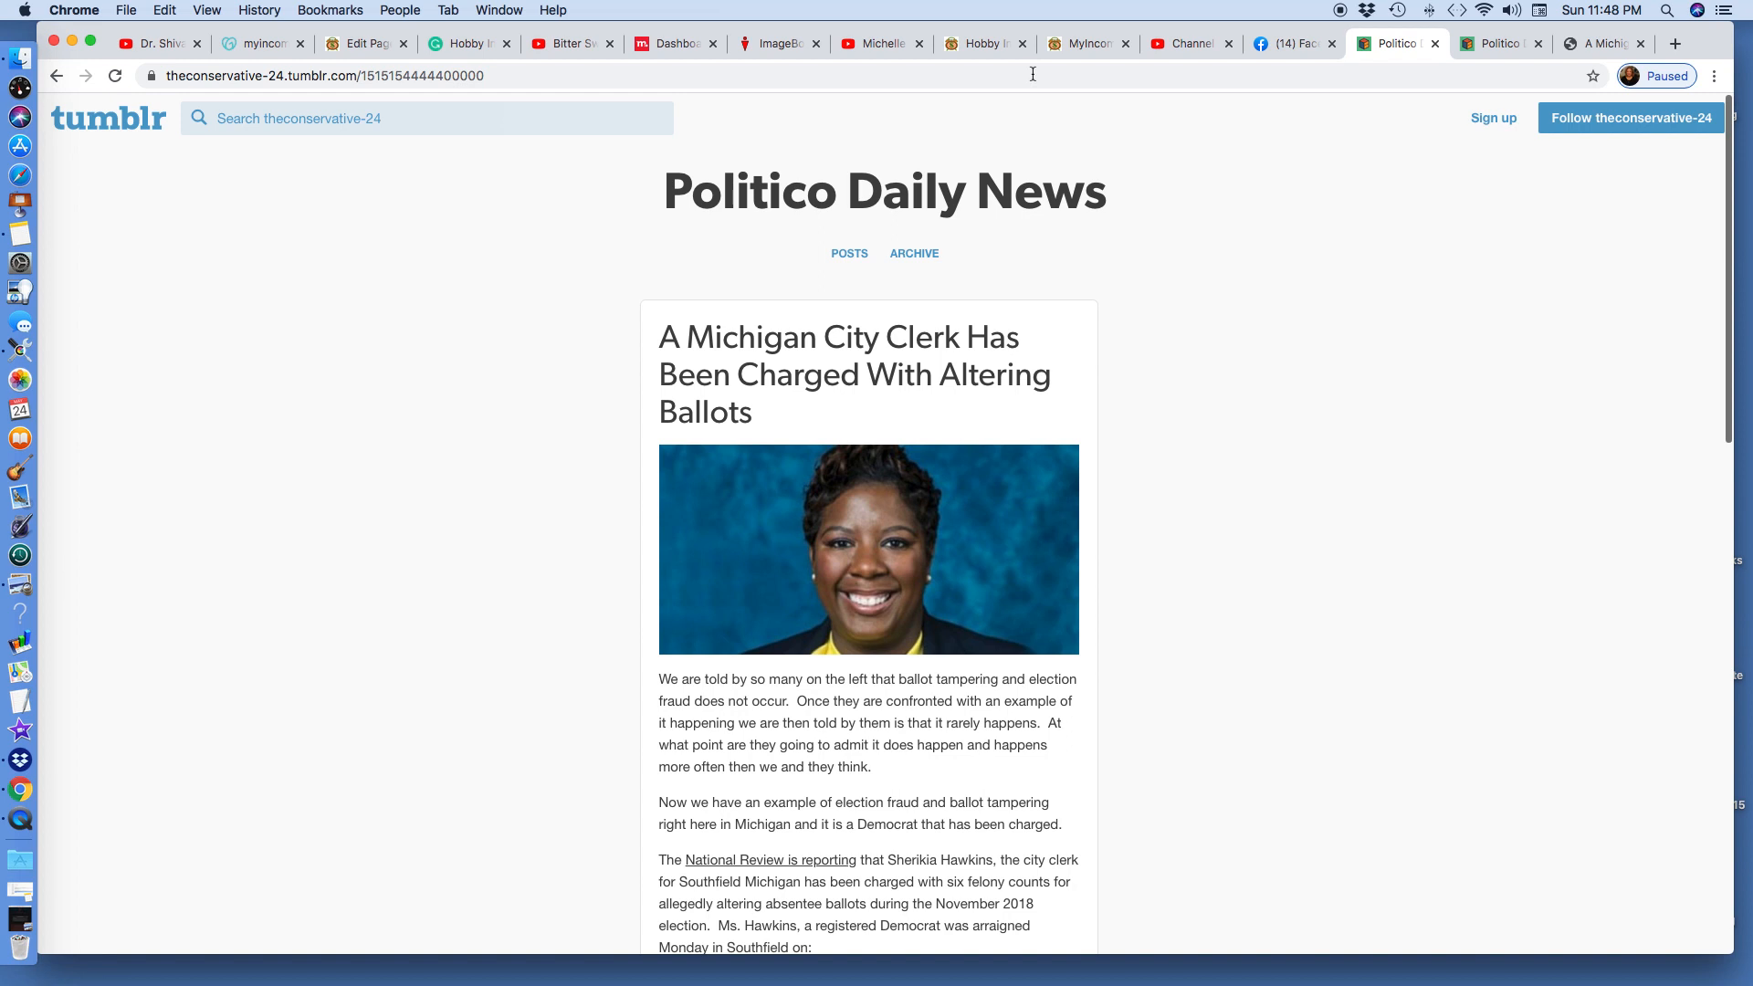
scroll(down, 3)
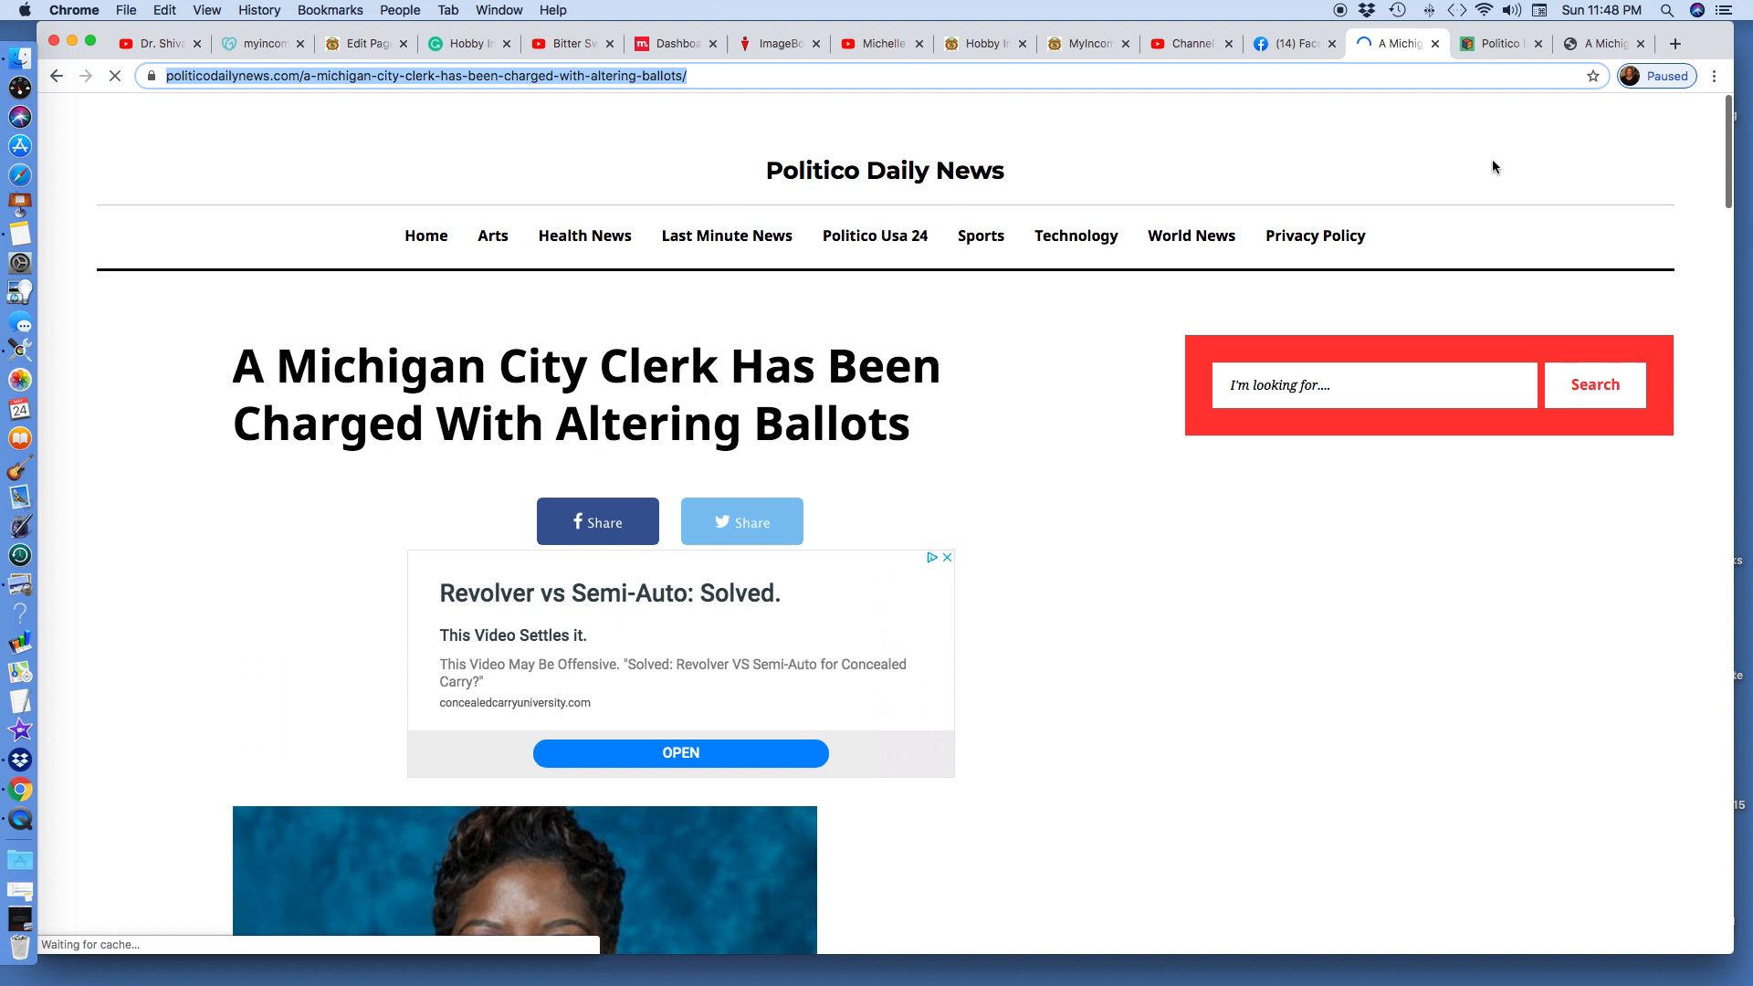
Copy the politicodailynews.com clerk article URL and return to the Facebook feed
scroll(down, 3)
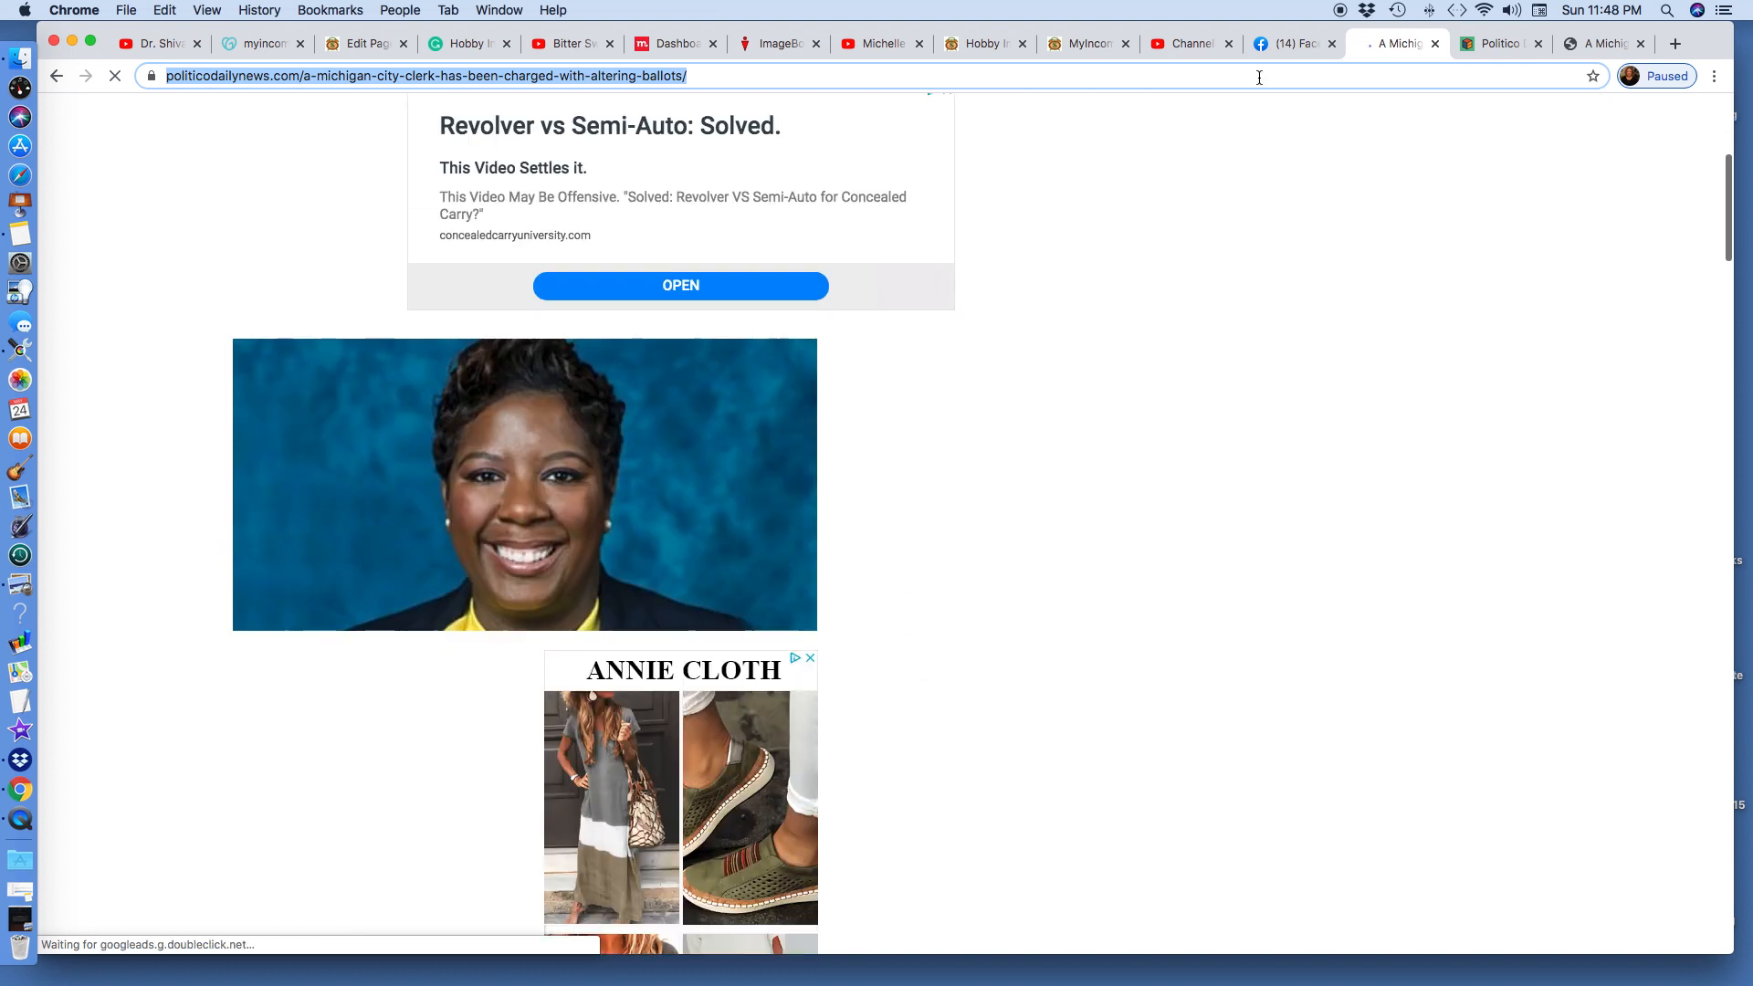
click(1291, 43)
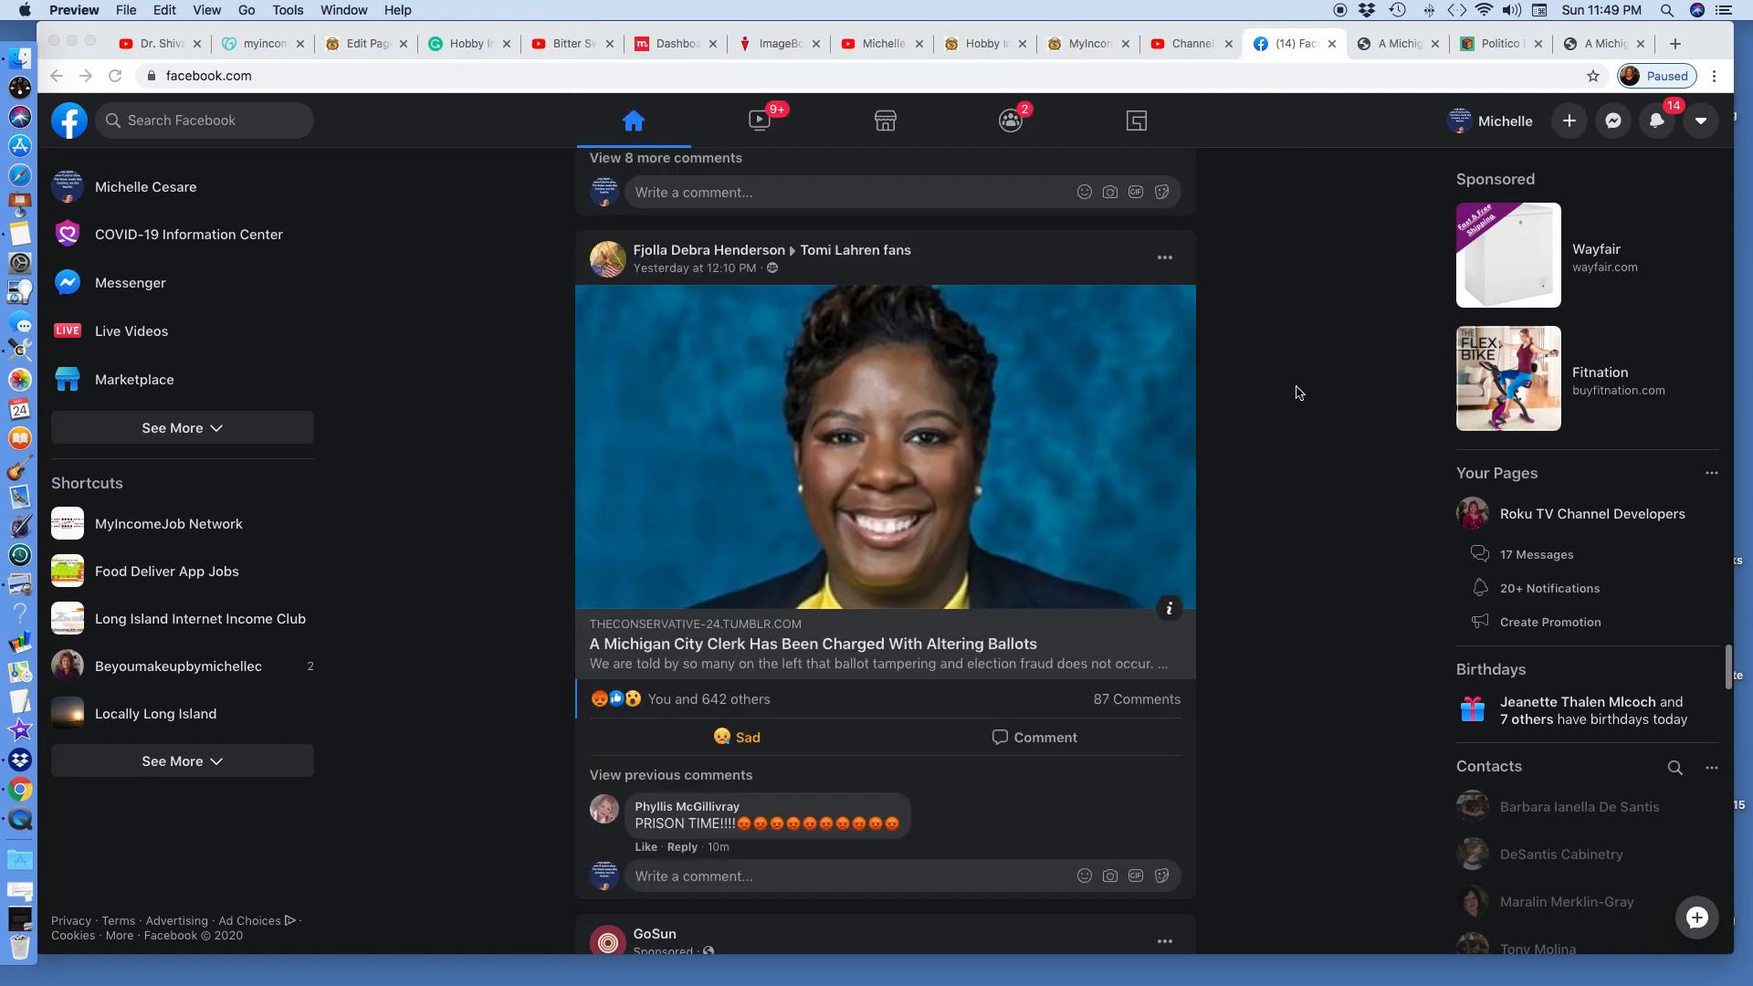
Scroll the feed to Michelle's clerk post with the failed politicodailynews.com comment
scroll(down, 3)
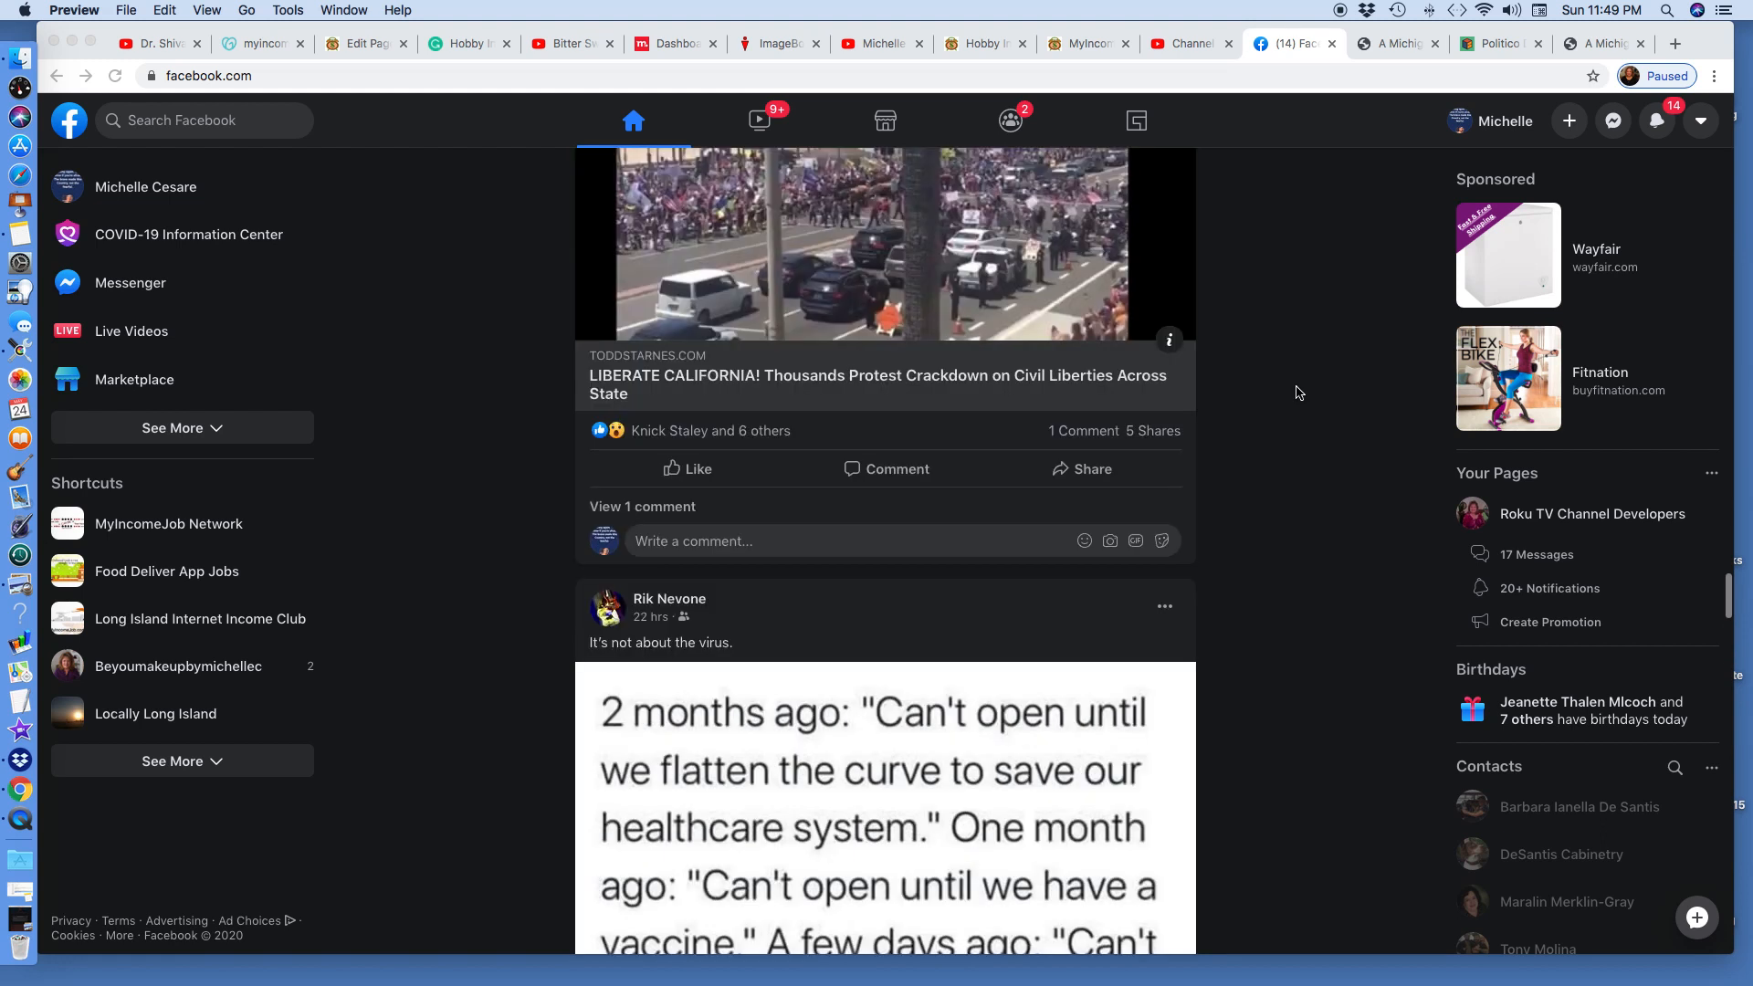
scroll(down, 3)
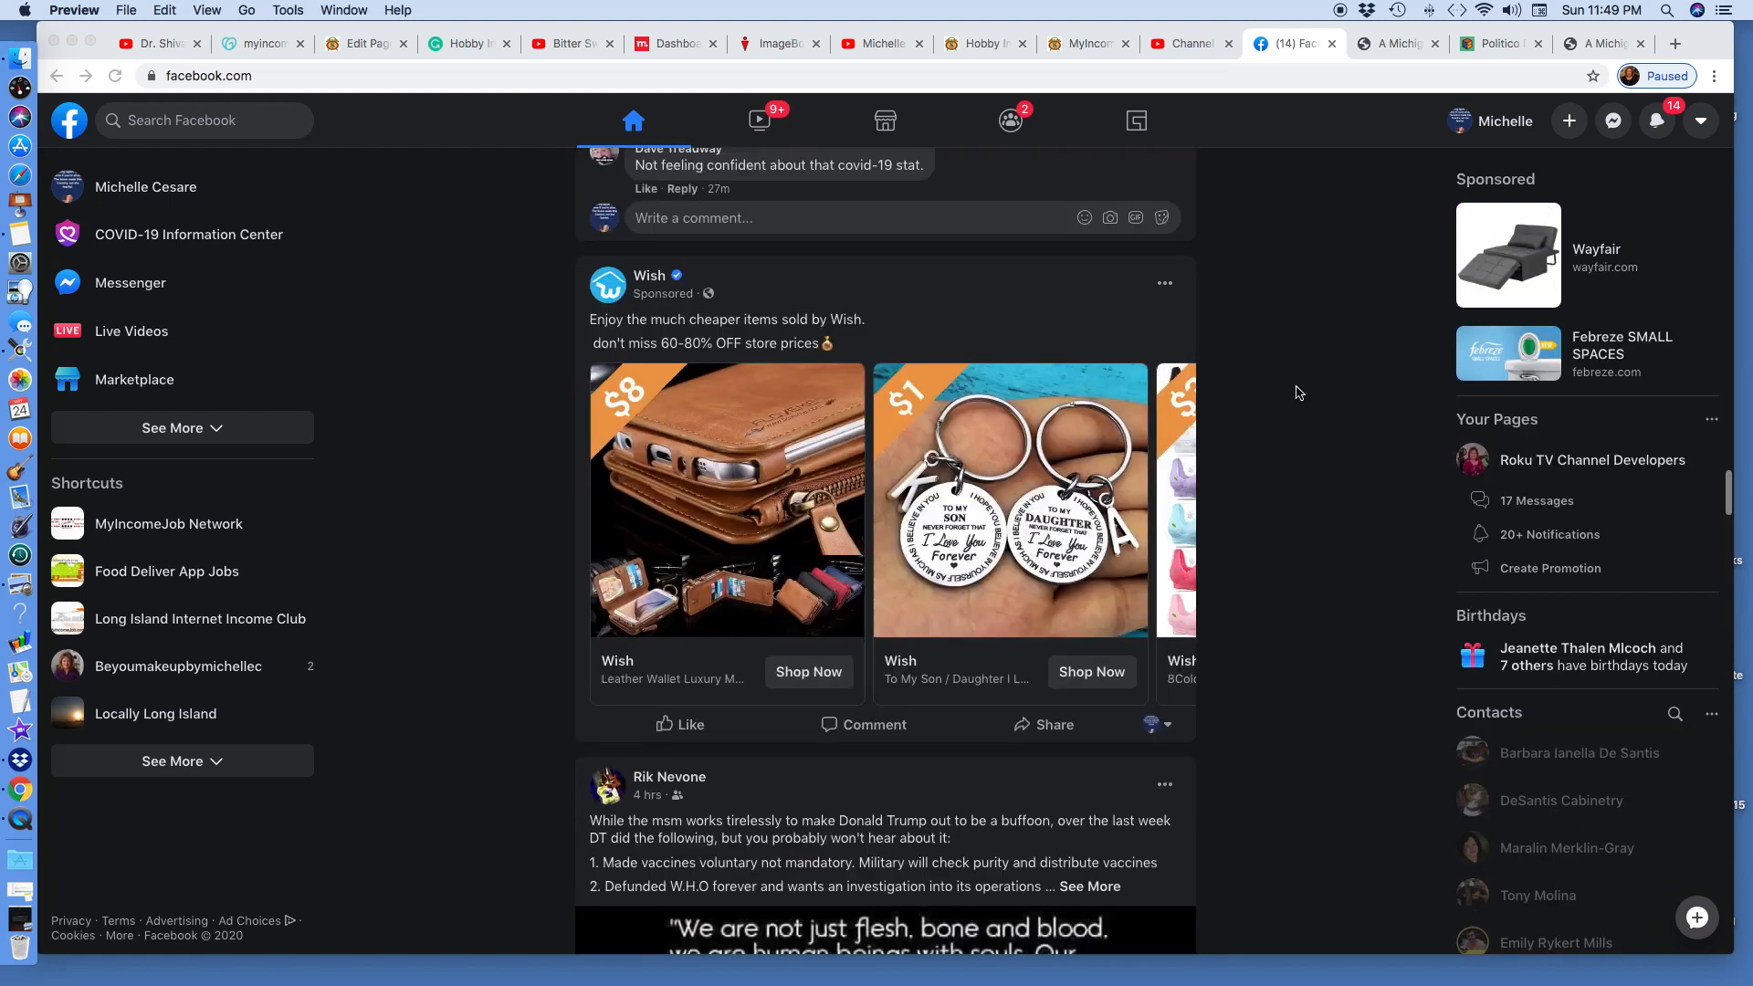
scroll(down, 3)
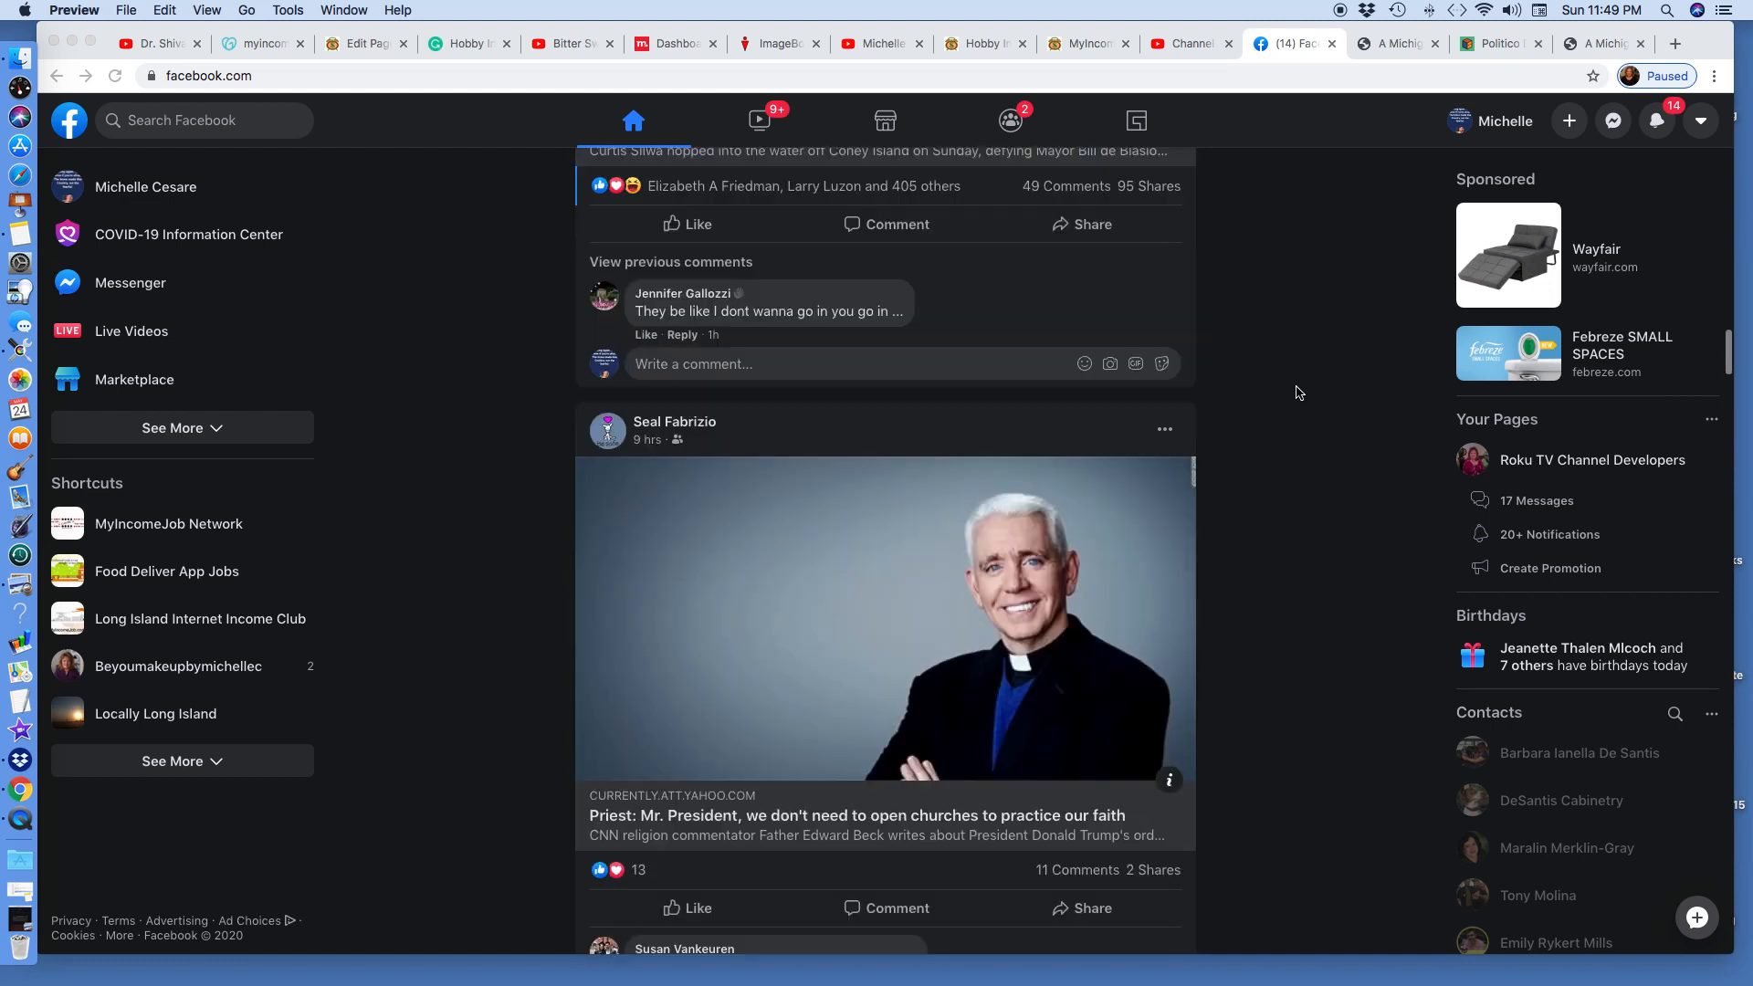
scroll(down, 3)
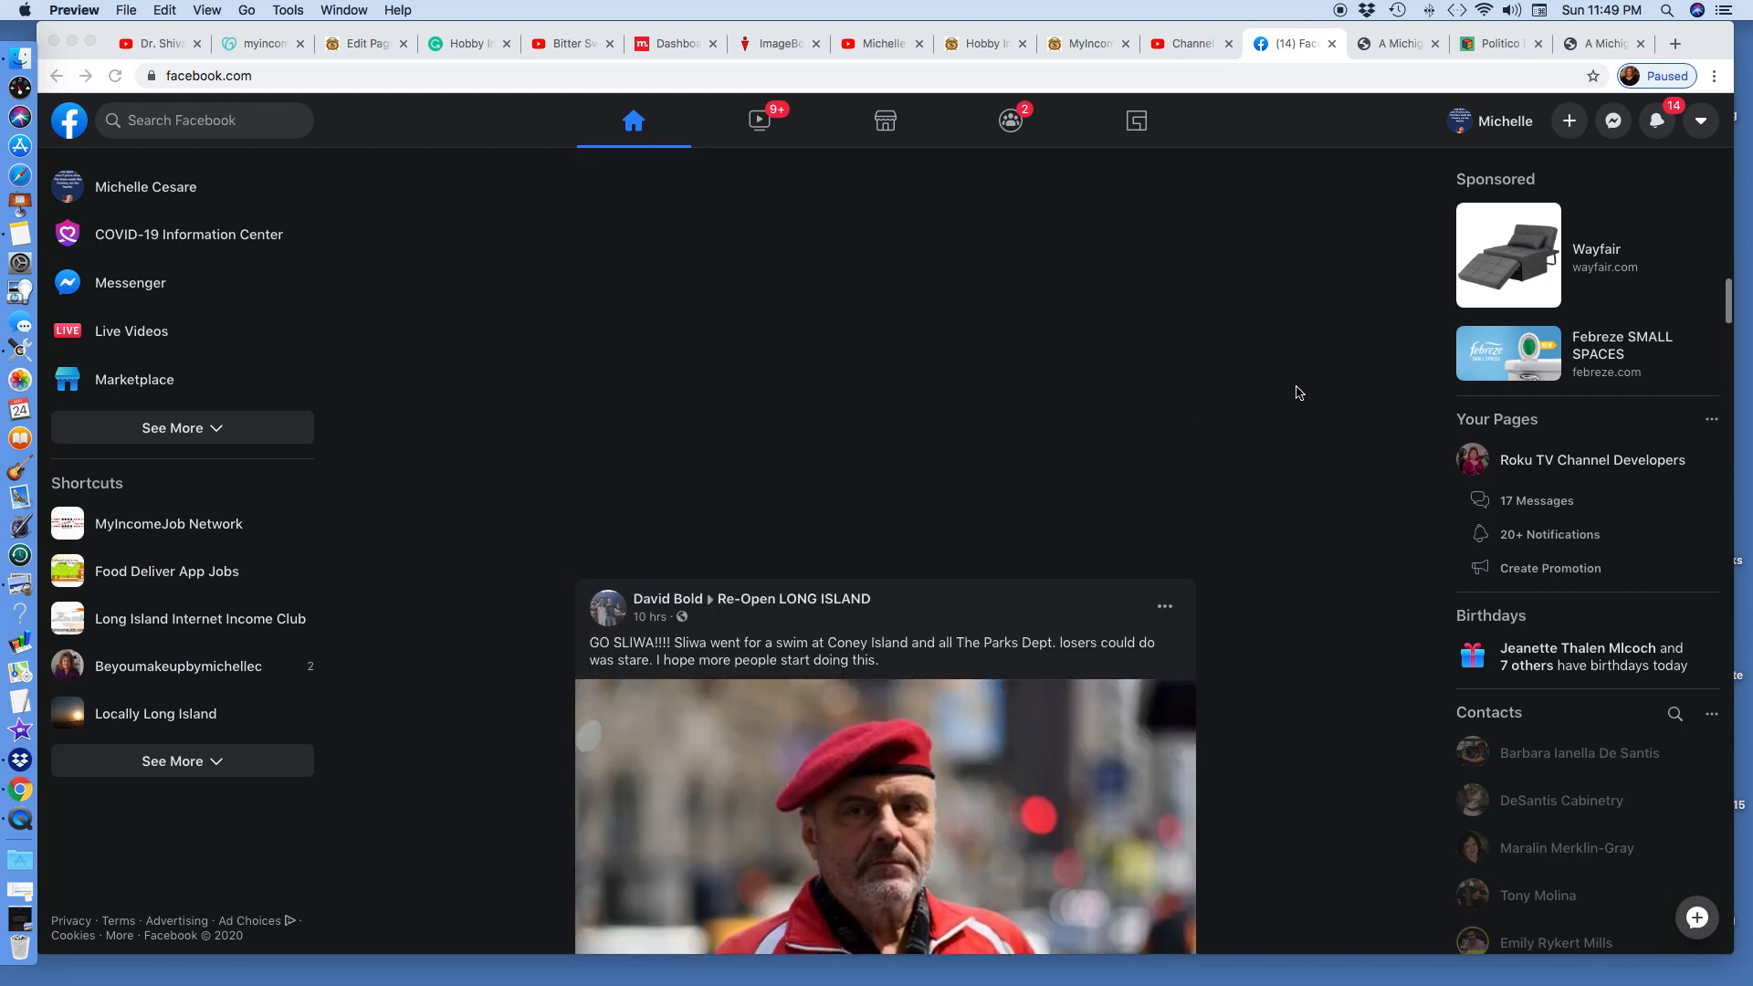
scroll(down, 3)
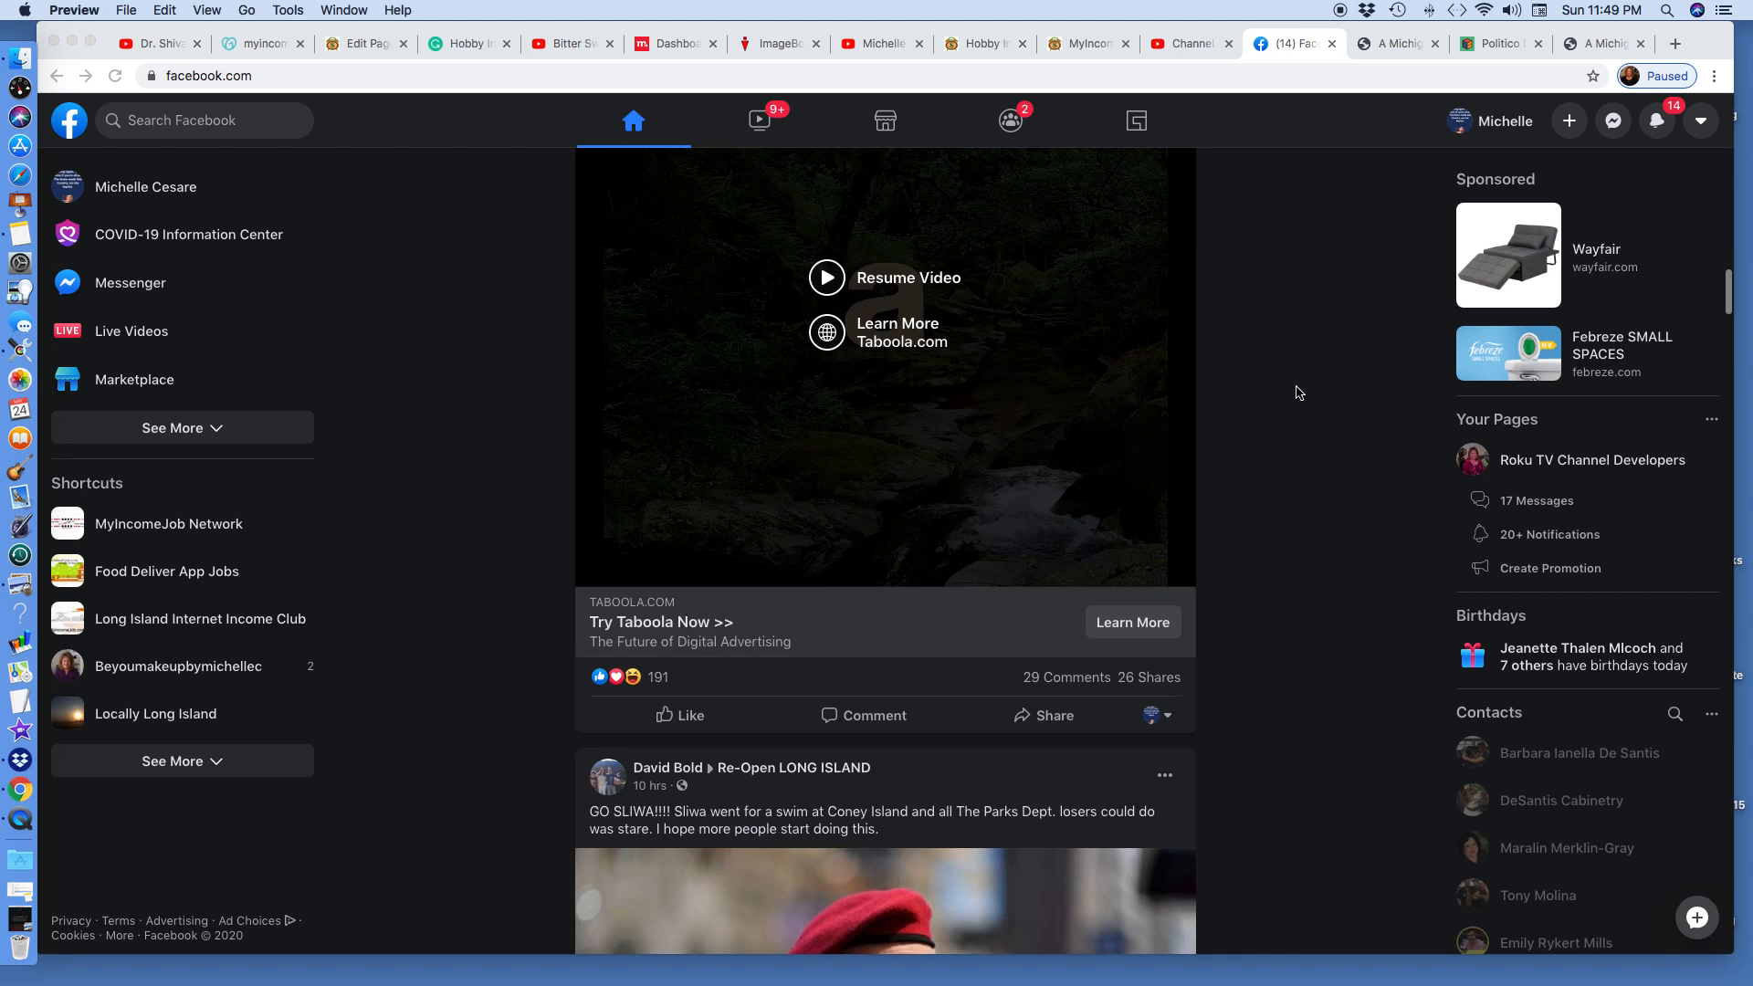
scroll(down, 3)
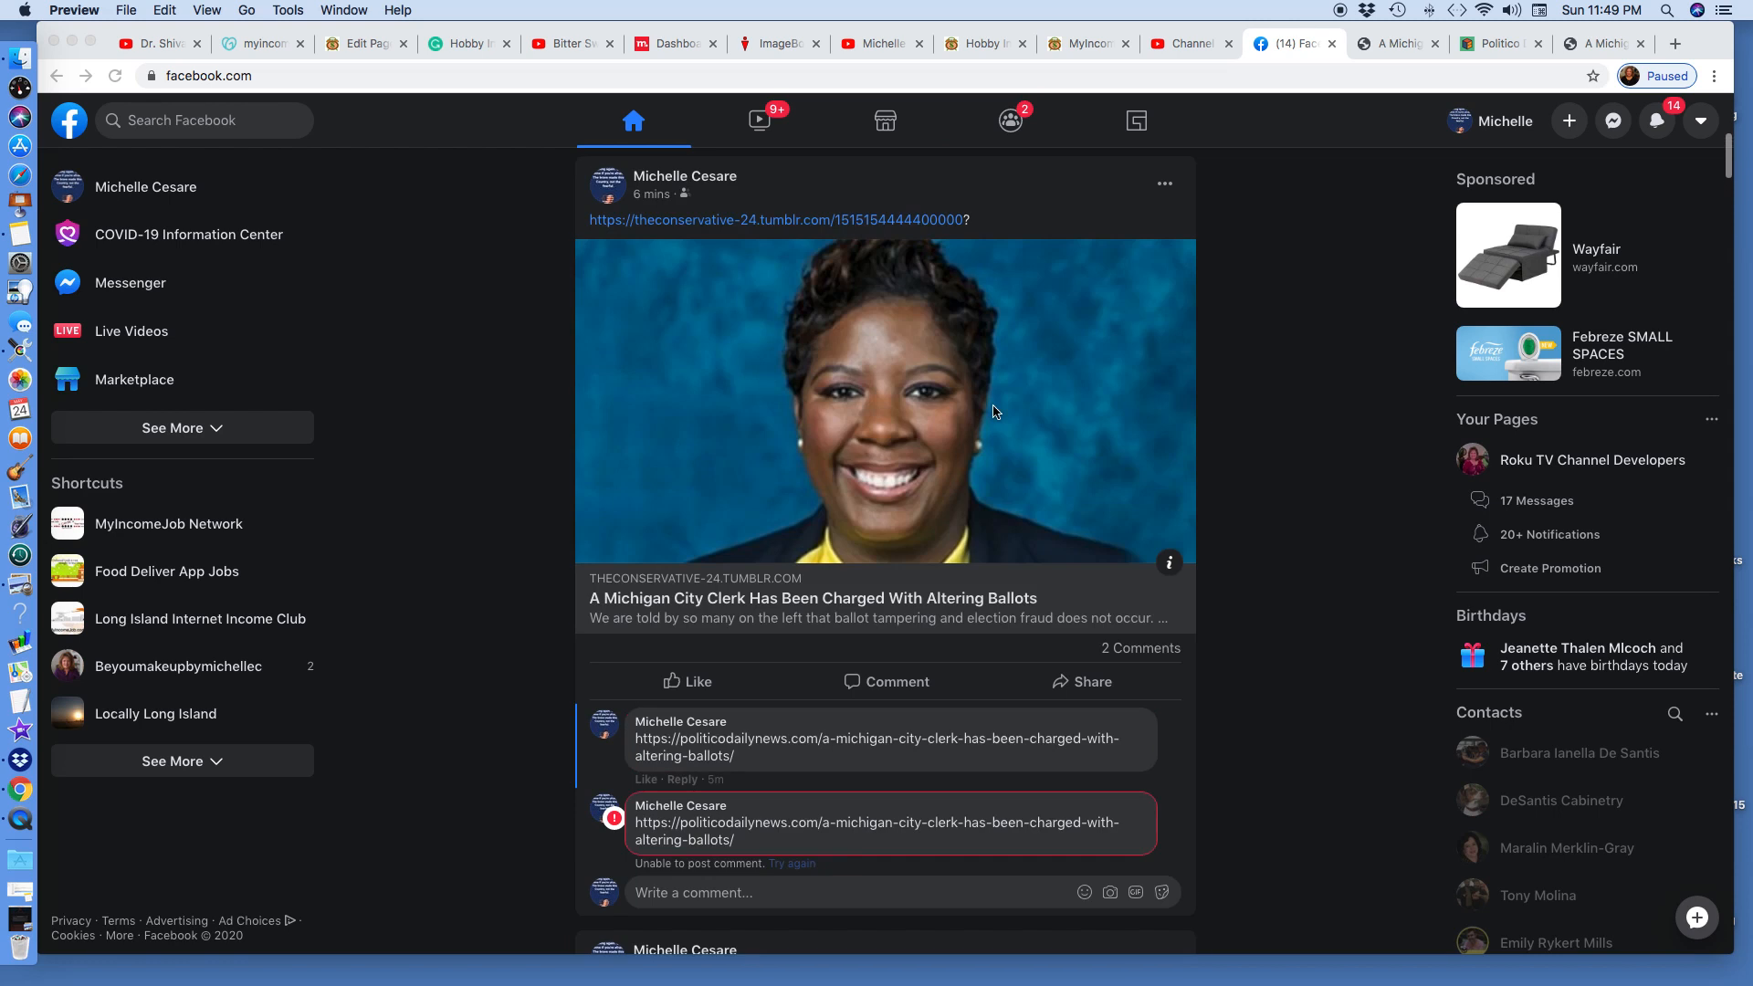
mouse_move(1473, 64)
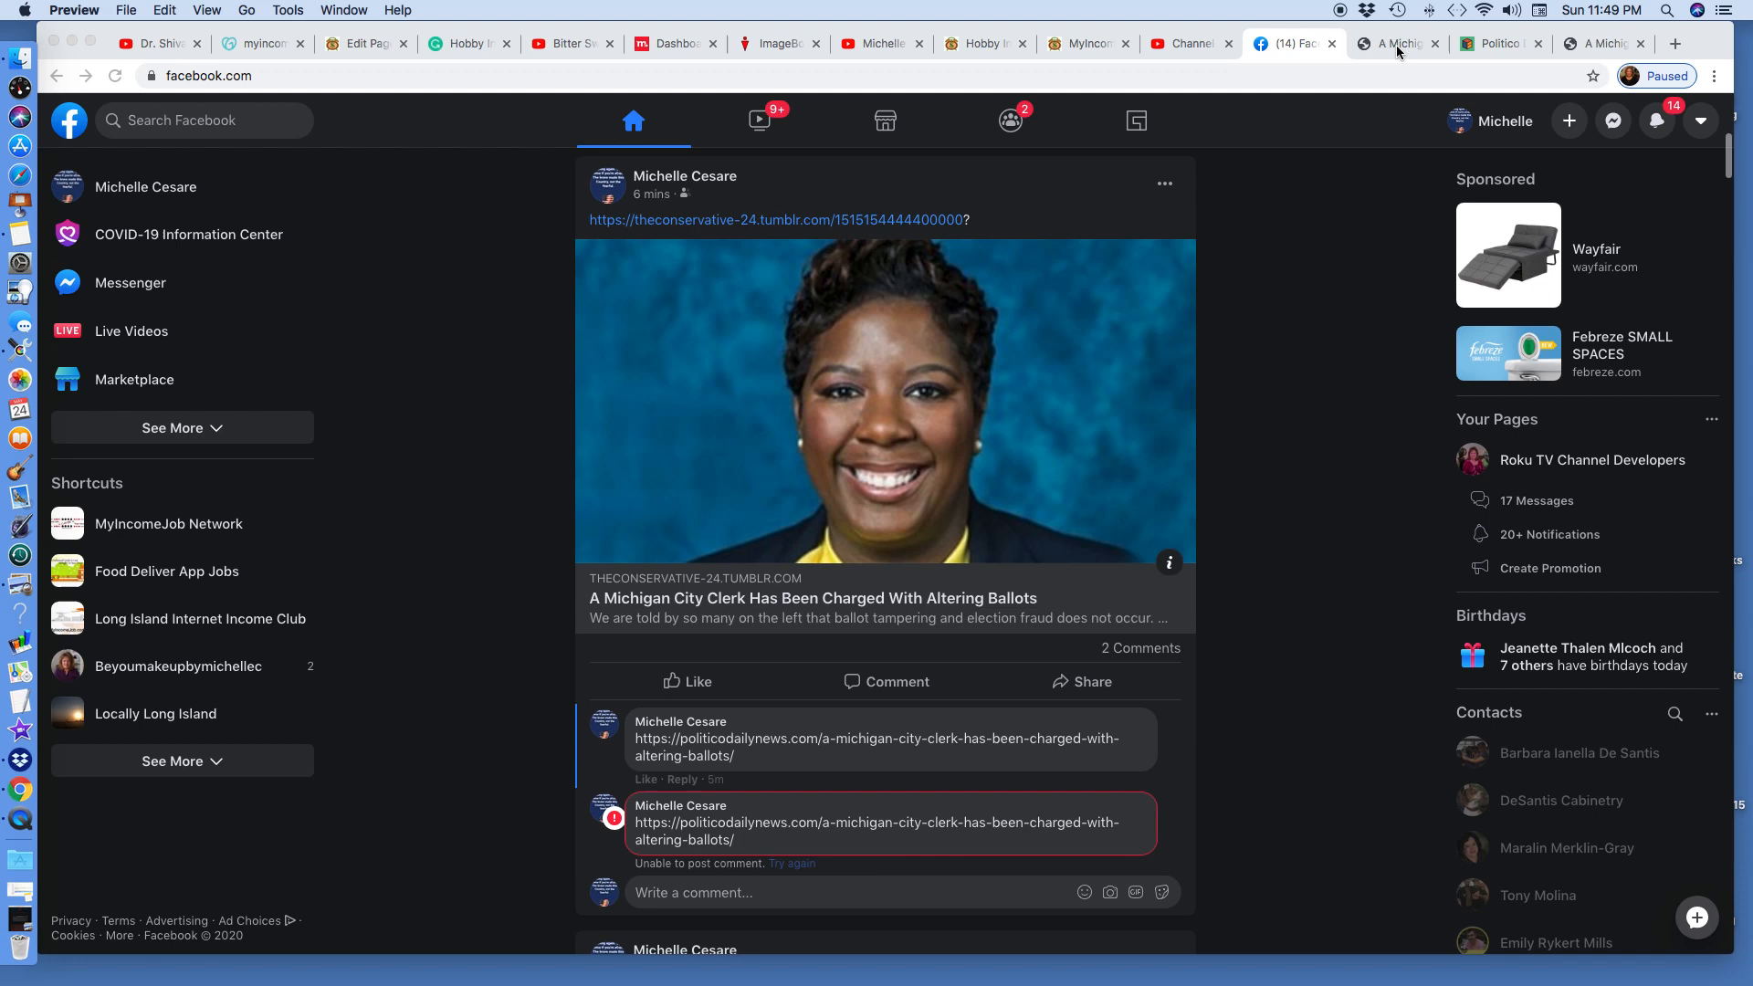
mouse_move(1045, 205)
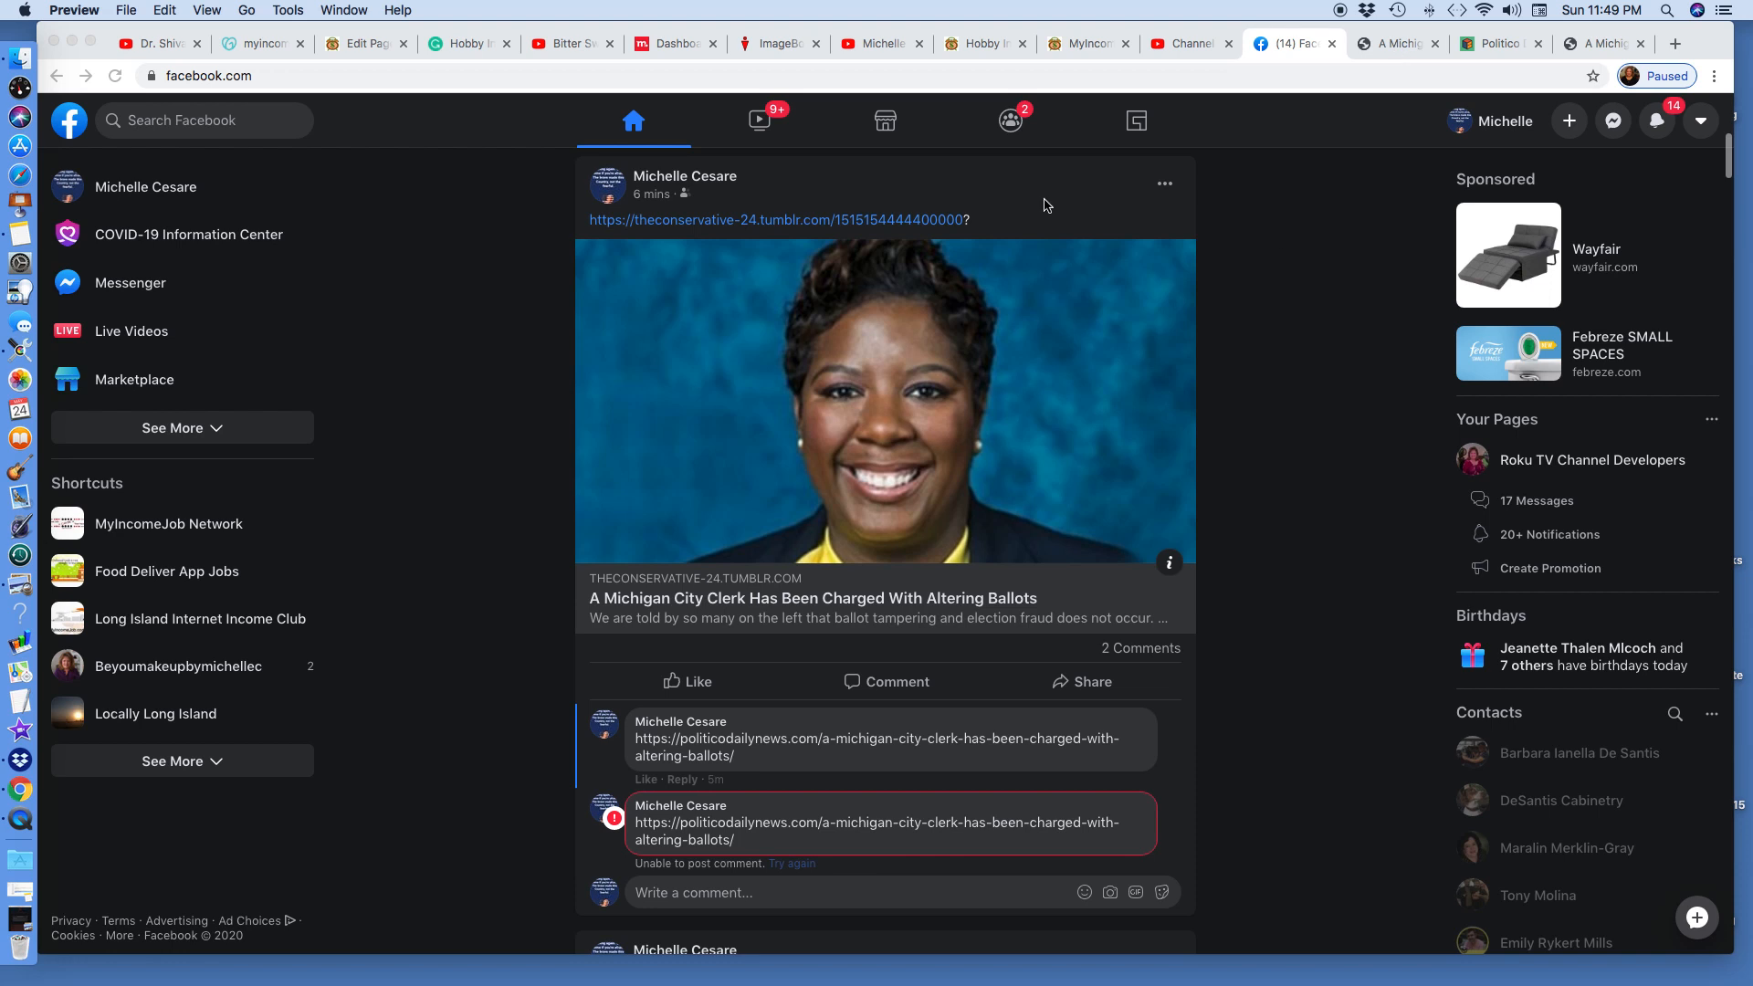
mouse_move(975, 230)
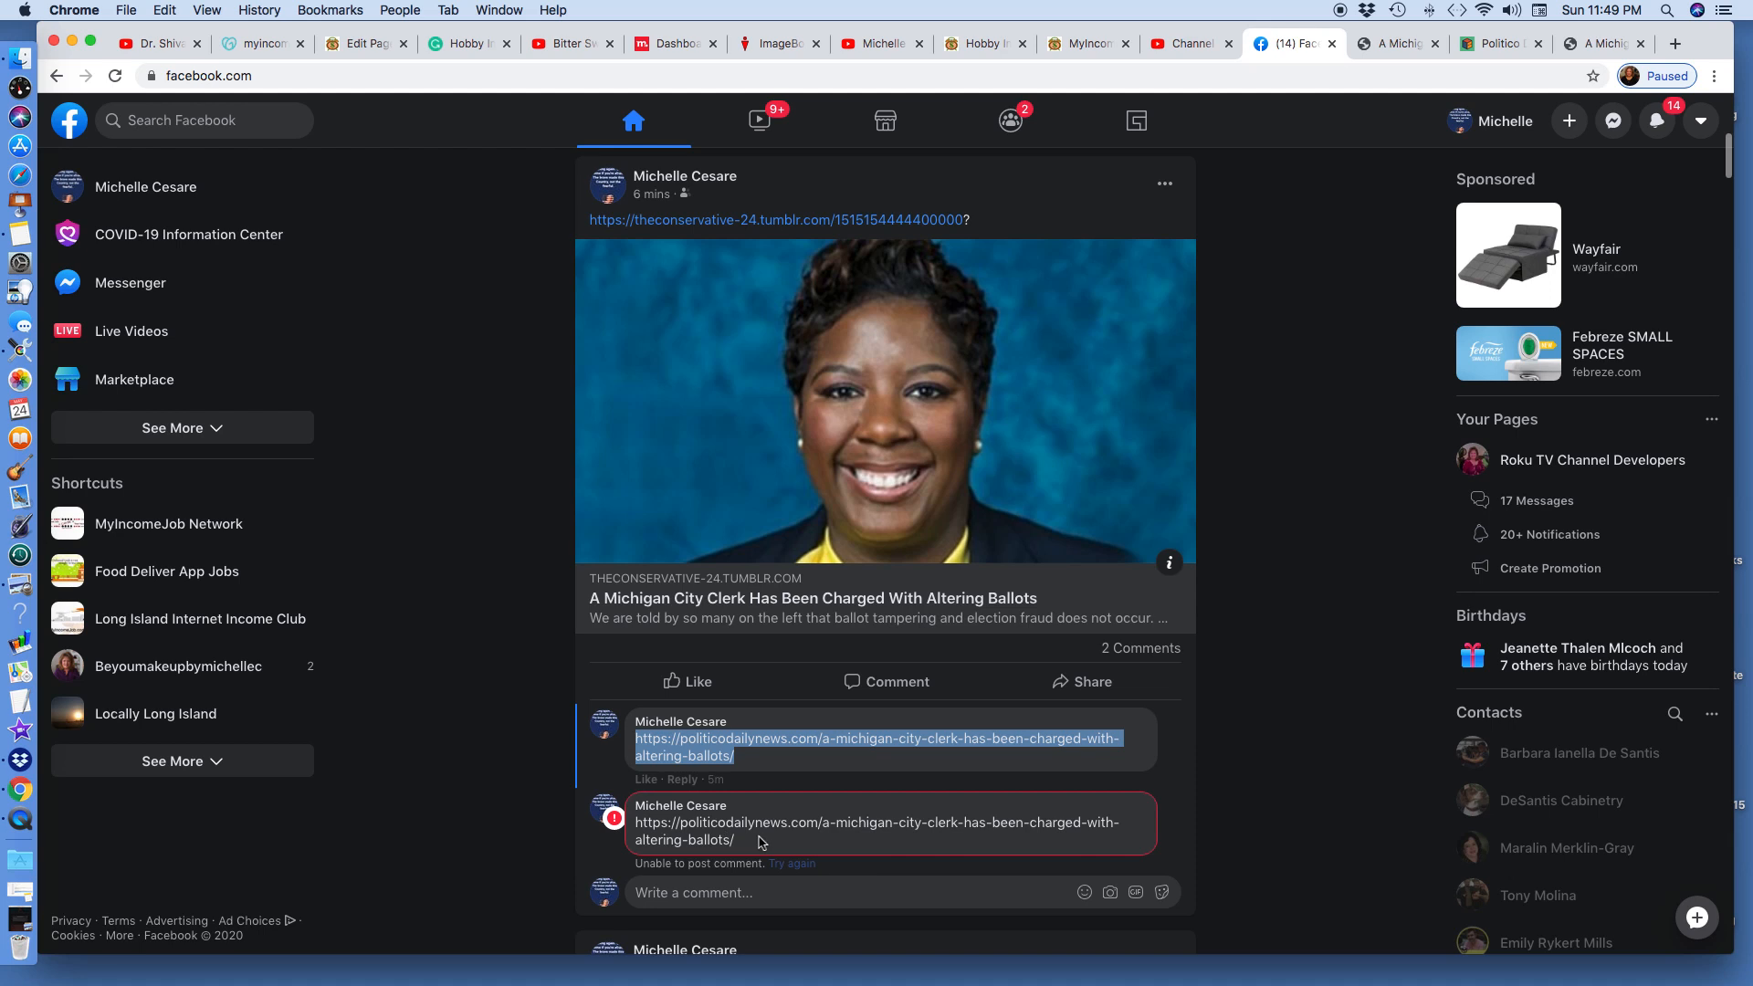
mouse_move(314, 894)
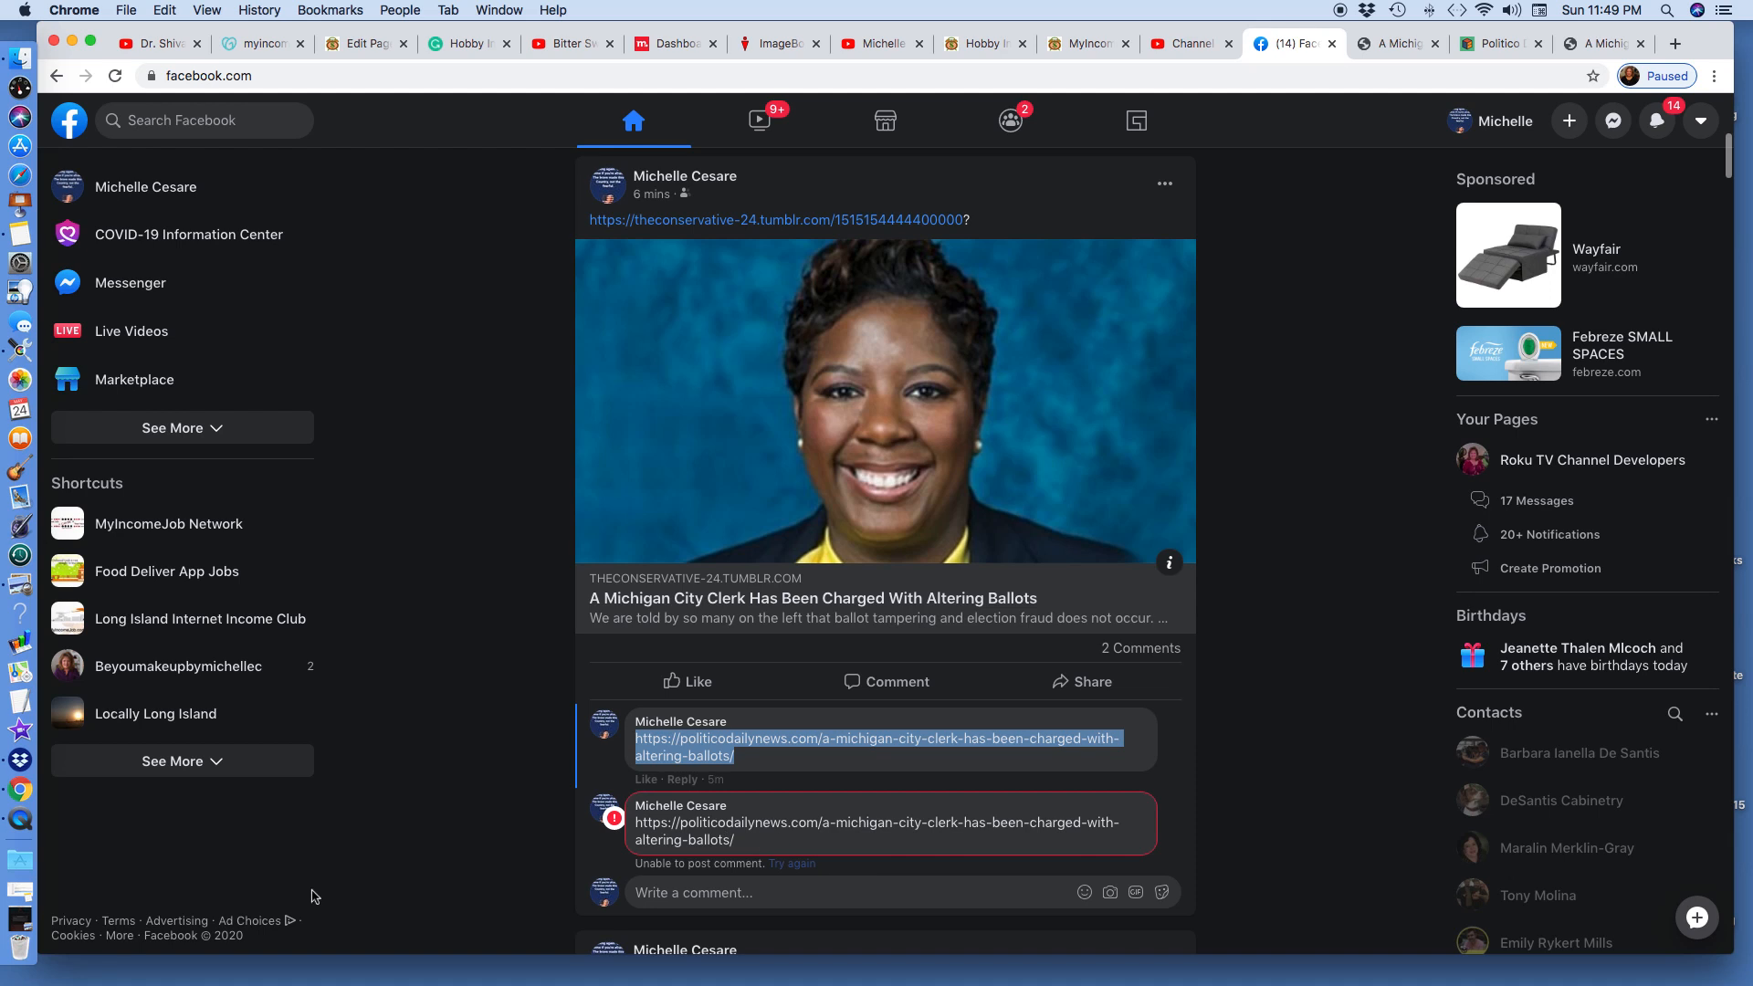